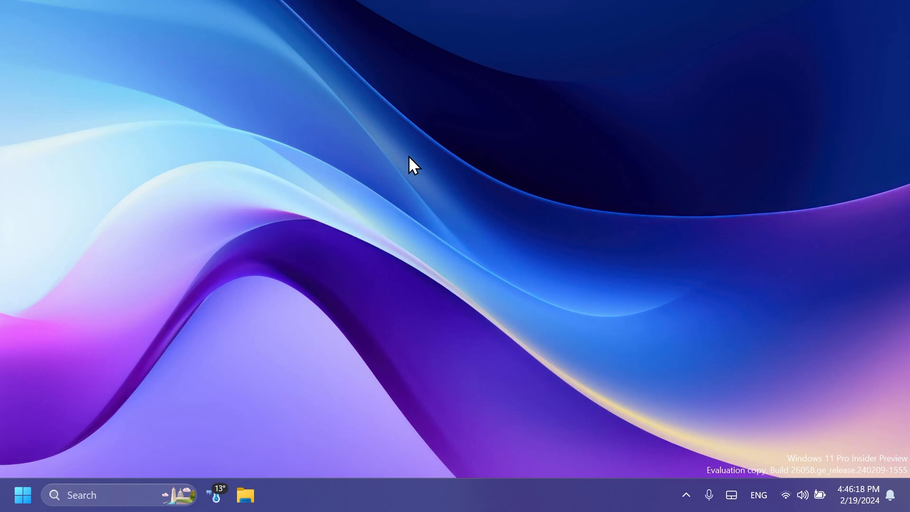
mouse_move(417, 226)
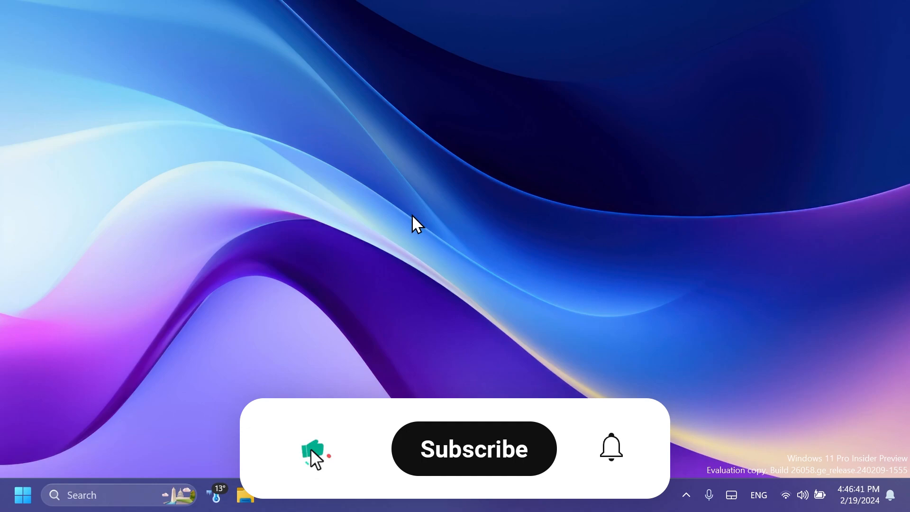
Open Settings from the taskbar, view System > About specifications, then close the window.
click(473, 449)
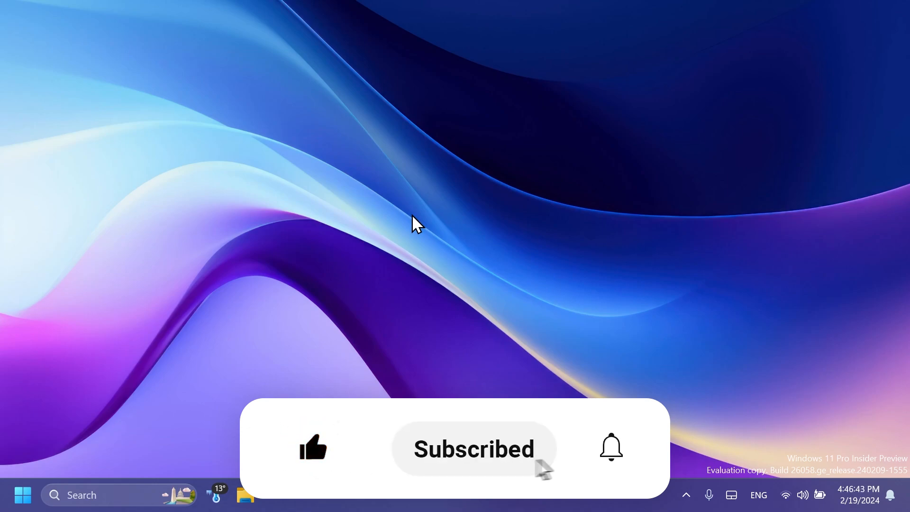
click(610, 448)
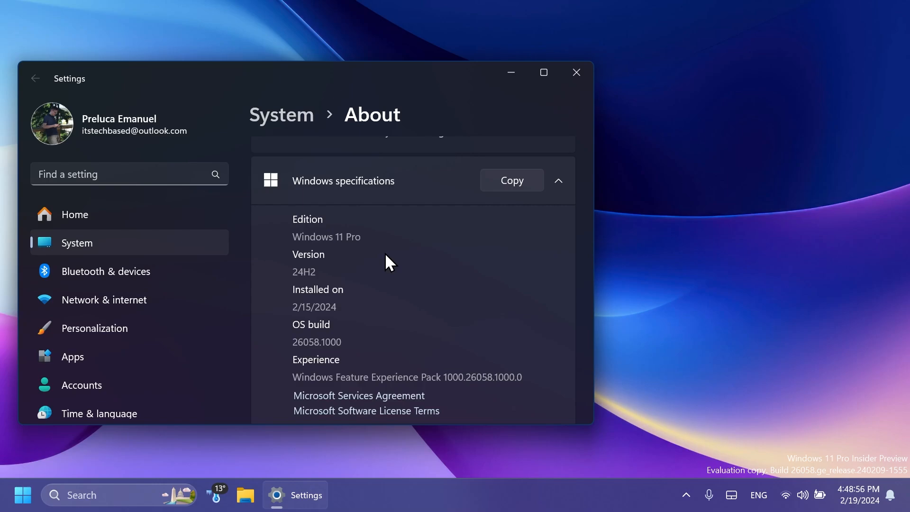
click(576, 72)
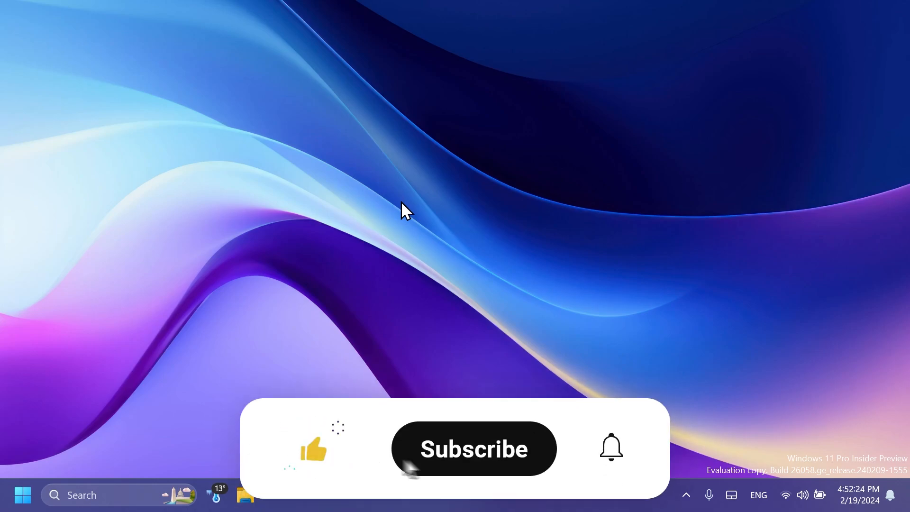
click(473, 448)
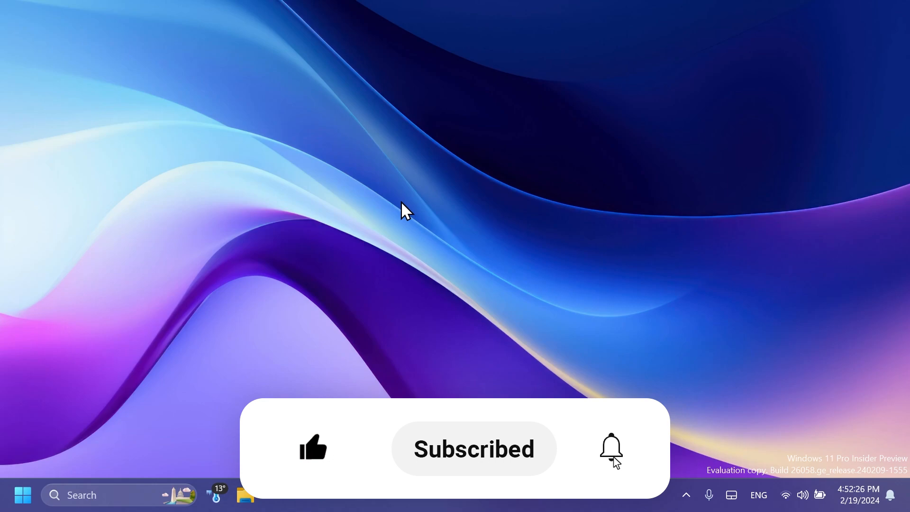